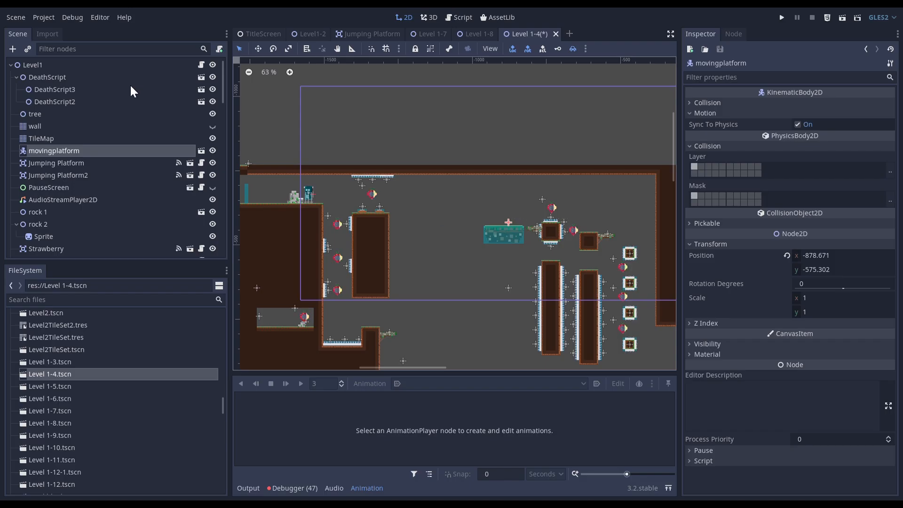
Add an AnimationPlayer child node under the movingplatform node
left_click(40, 138)
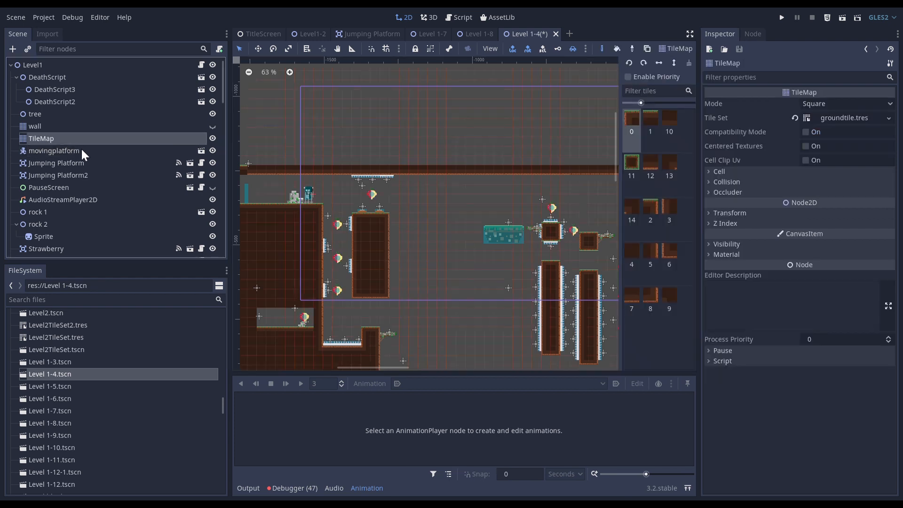
left_click(53, 150)
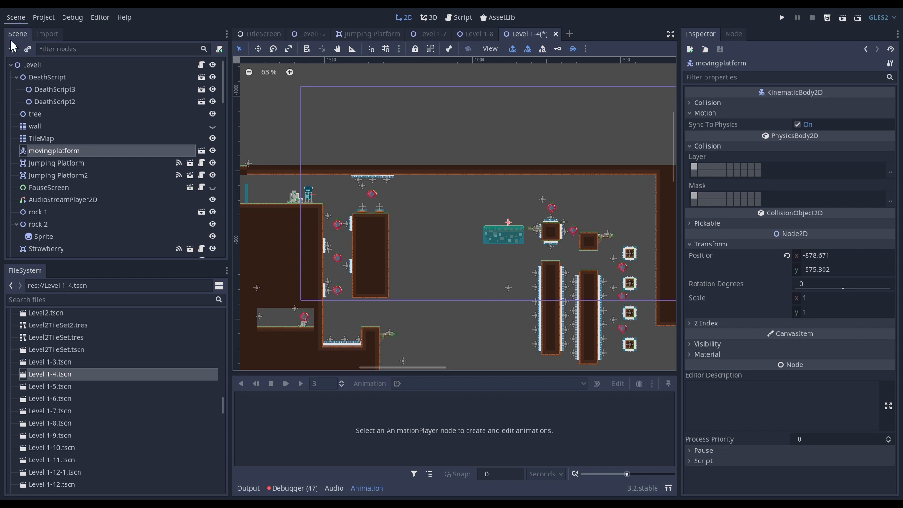
type("anima")
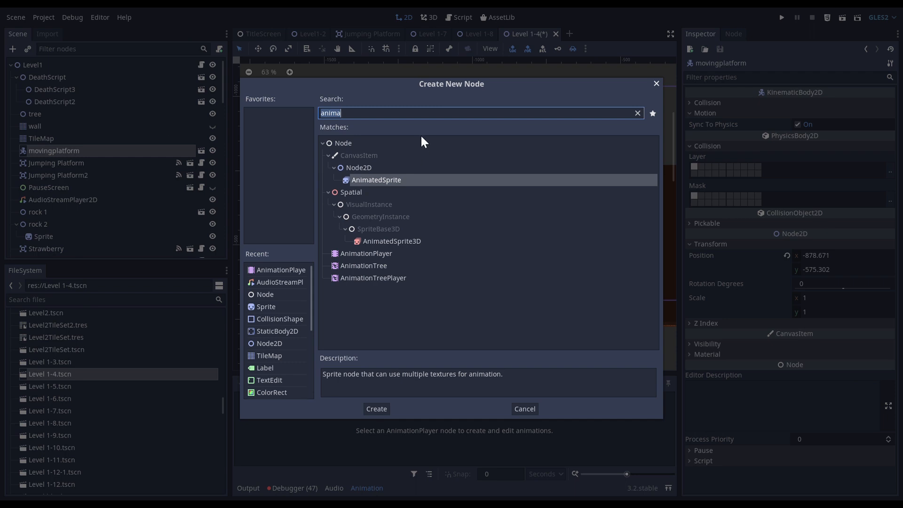
mouse_move(383, 261)
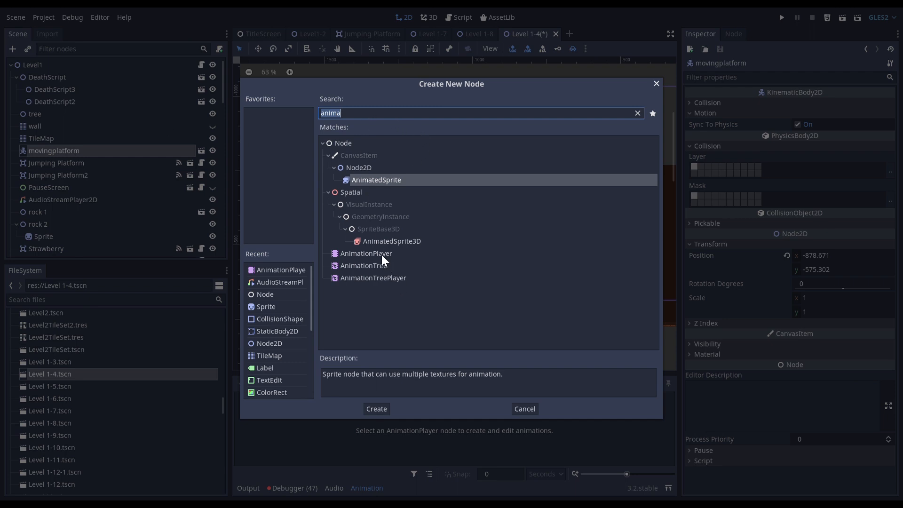
left_click(366, 253)
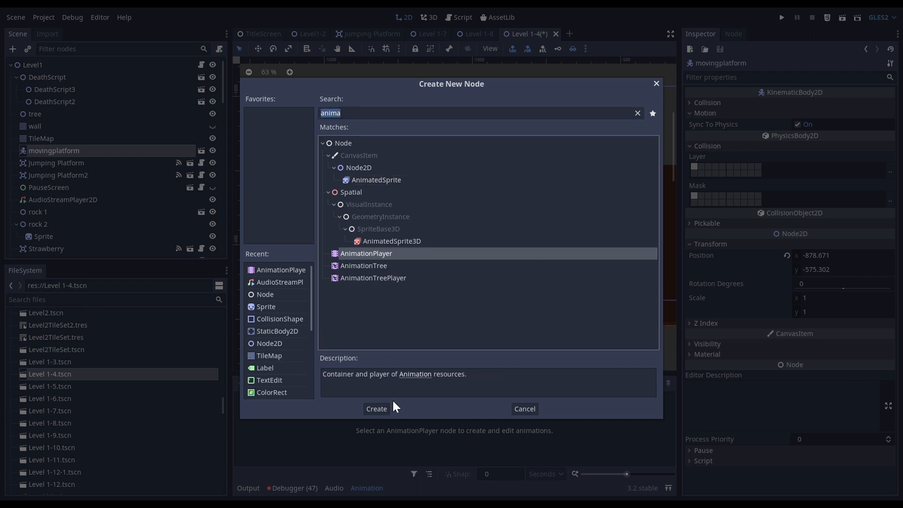
left_click(376, 408)
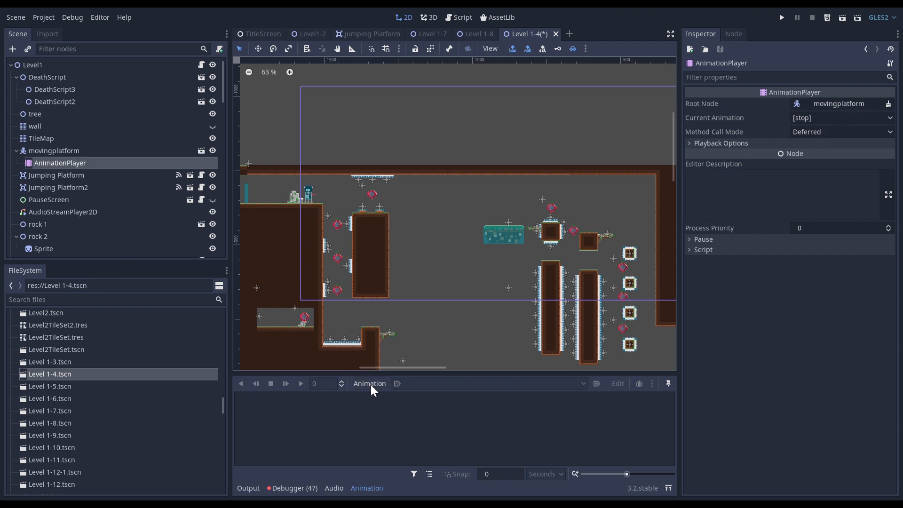
Create a new animation named movingplatform in the AnimationPlayer
left_click(369, 383)
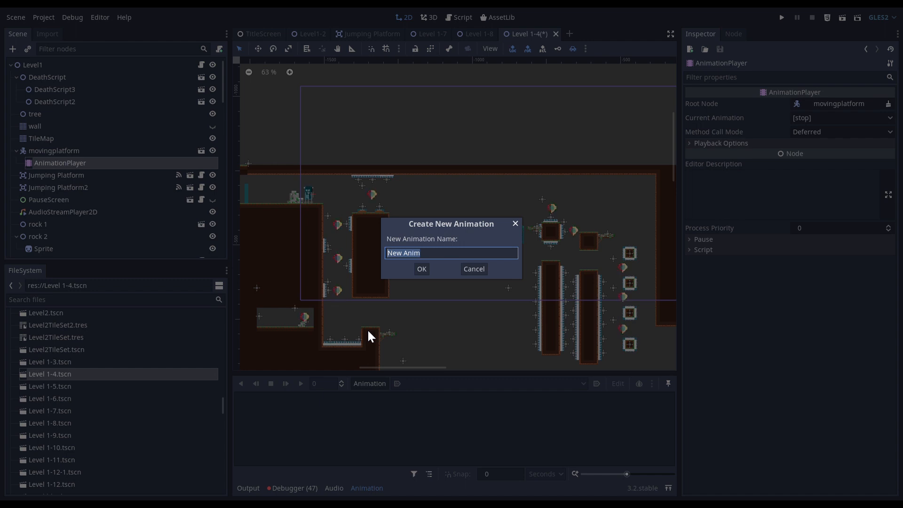
type("movingplatform")
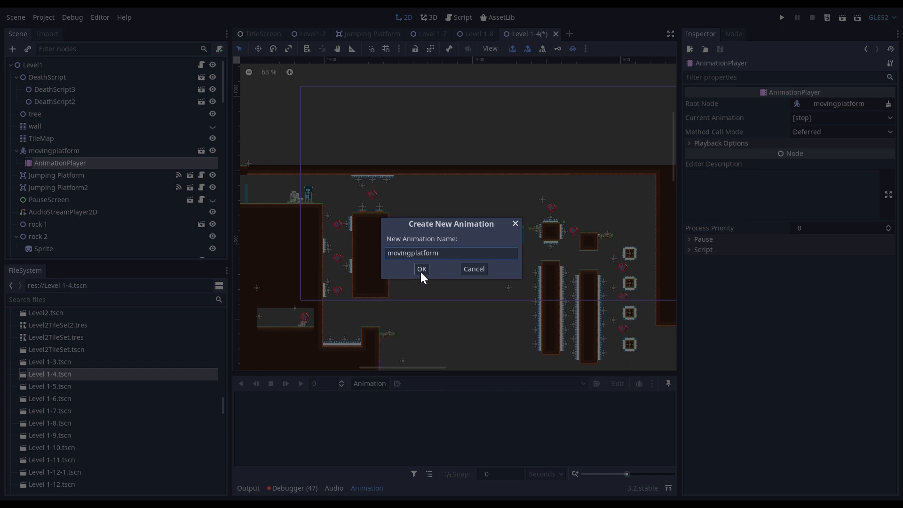
left_click(421, 269)
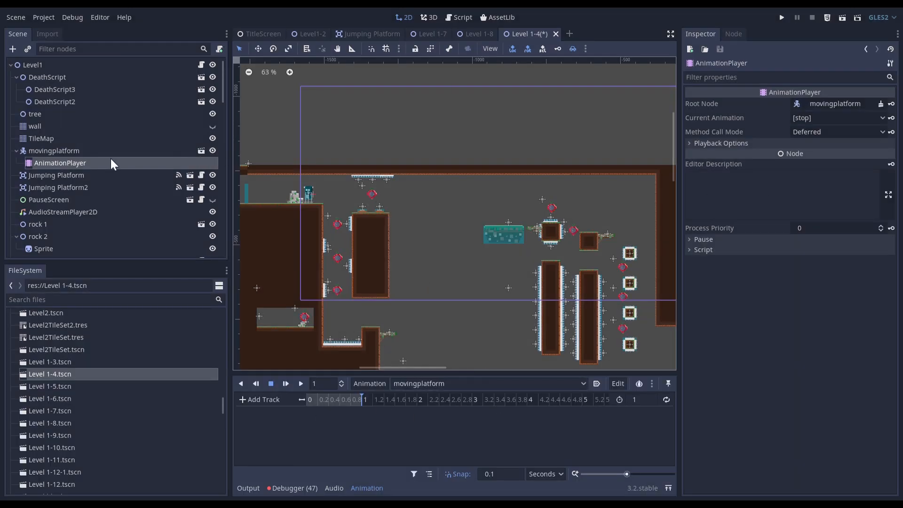
Key the platform's Position at time 0, creating the position track
left_click(54, 150)
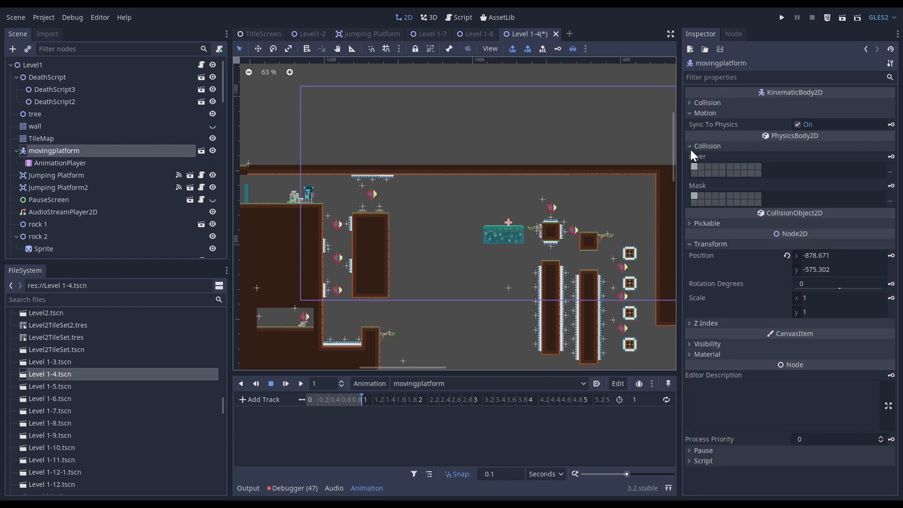
mouse_move(868, 257)
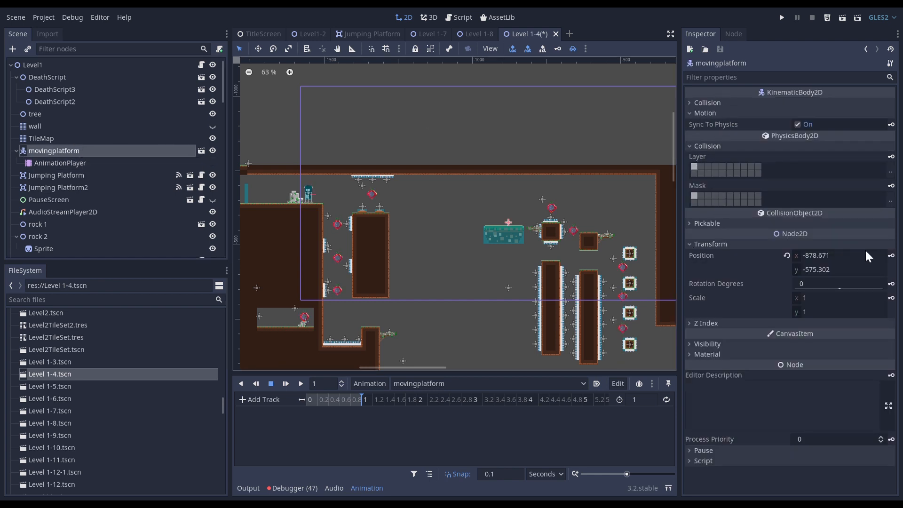
mouse_move(891, 255)
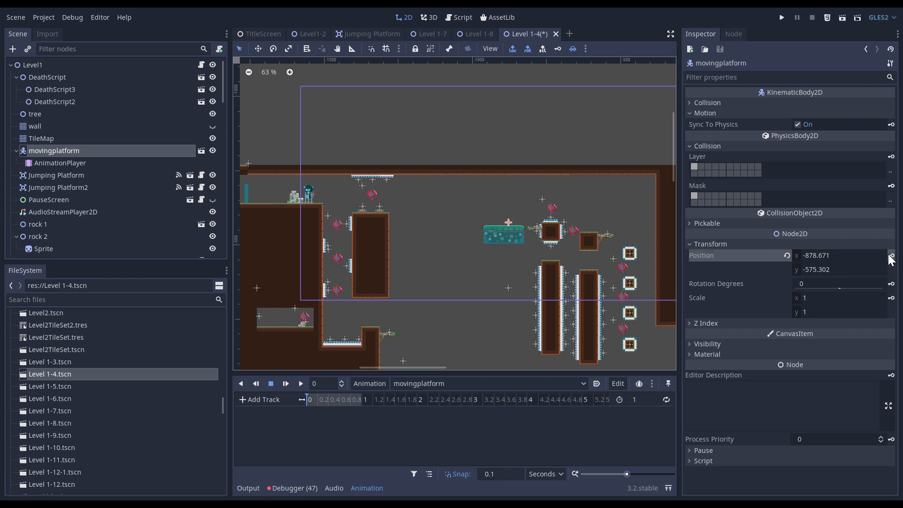
left_click(891, 255)
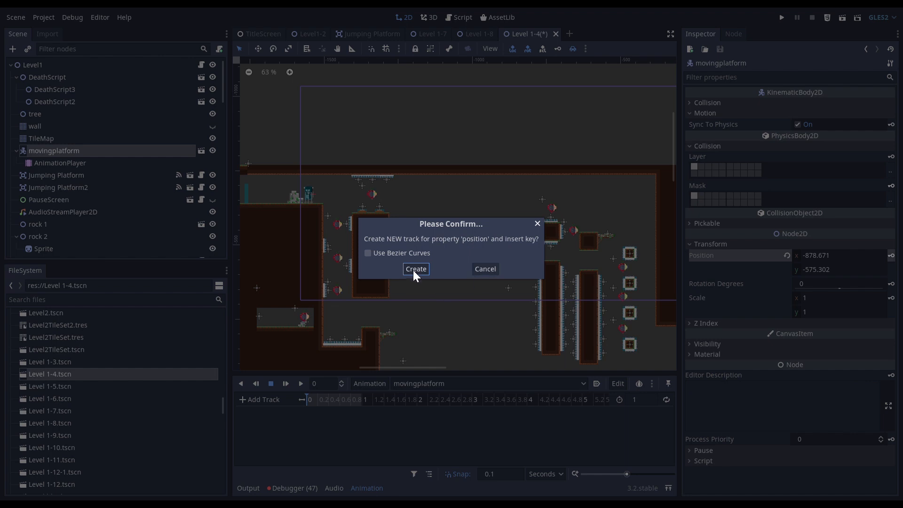
left_click(415, 269)
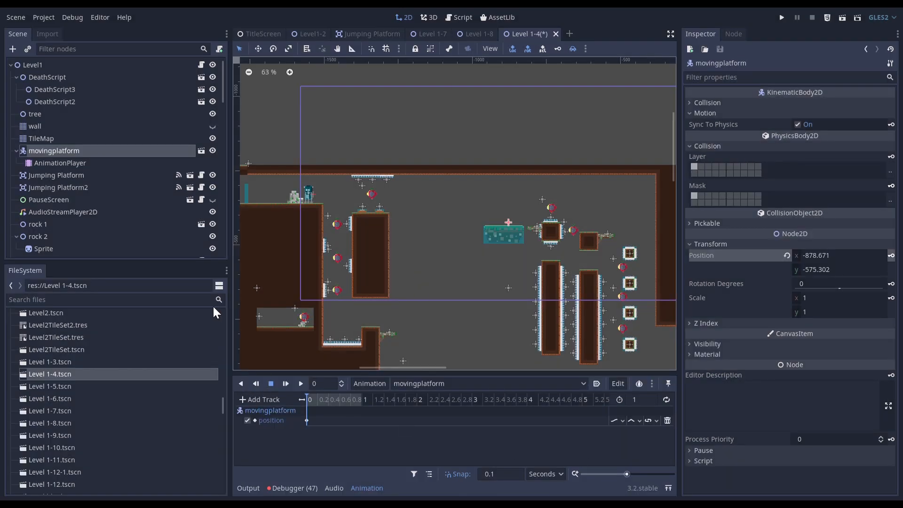
Set the animation length to 4 seconds and move the timeline to 2 seconds
left_click(60, 163)
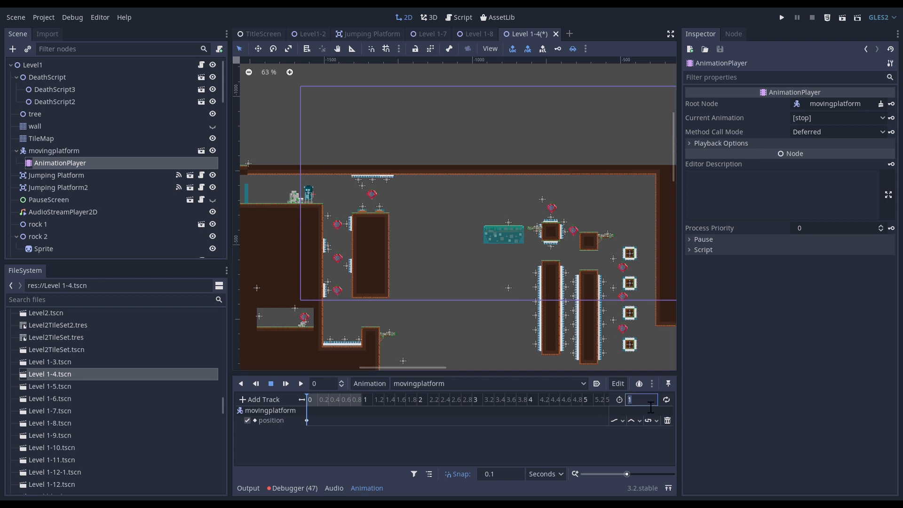
type("4")
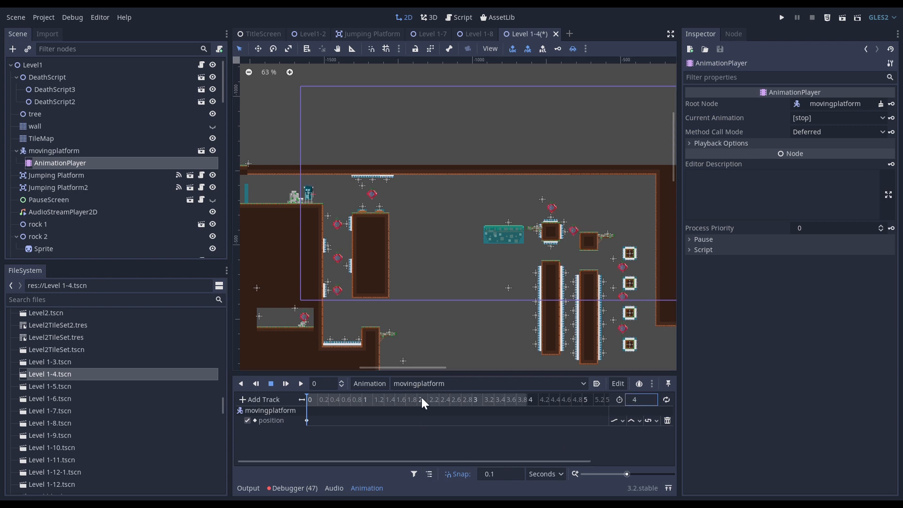
left_click(418, 398)
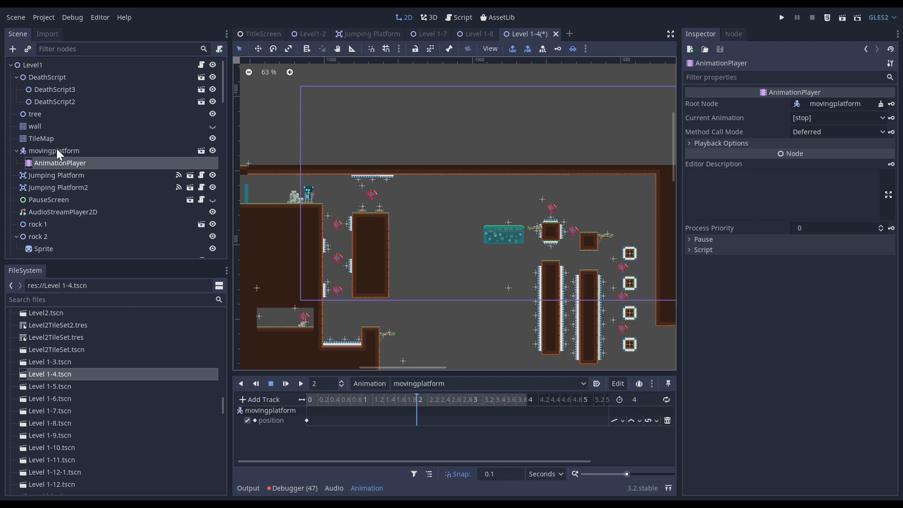
Select the moving platform to key its lowered position at 2 seconds
left_click(54, 150)
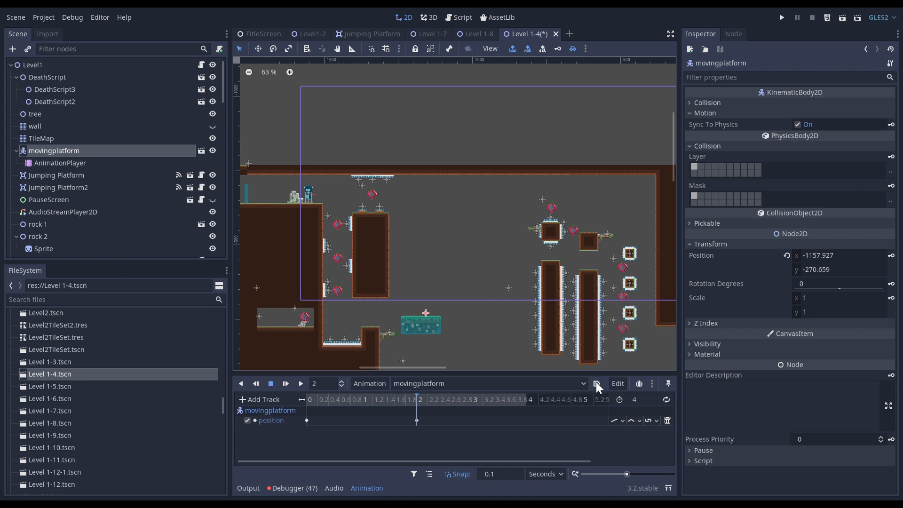
mouse_move(597, 384)
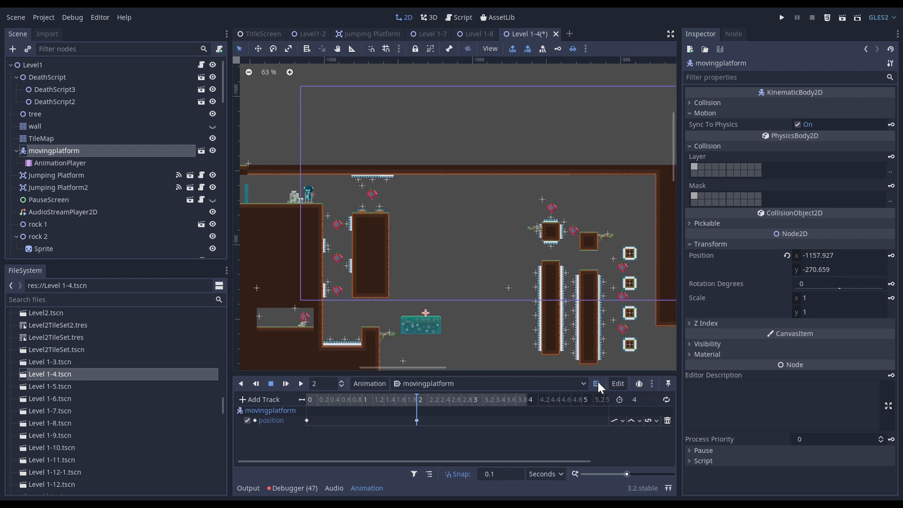
mouse_move(666, 401)
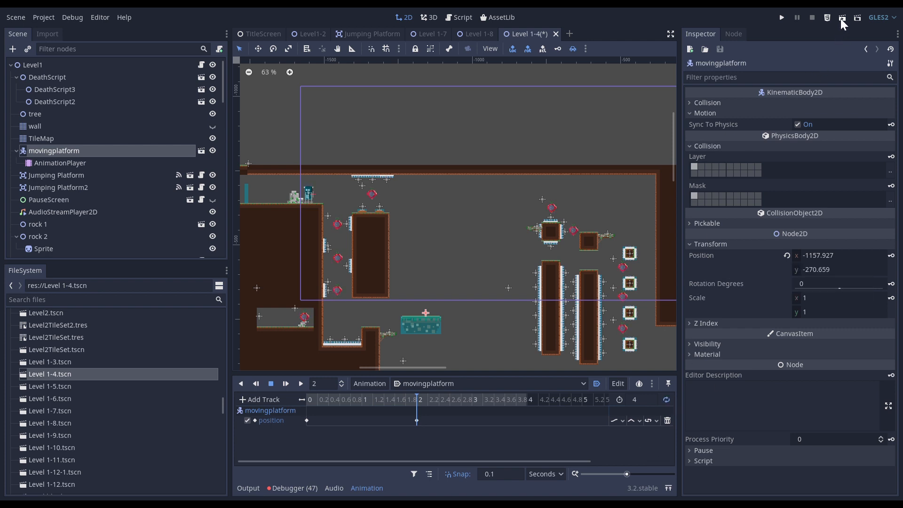
mouse_move(841, 18)
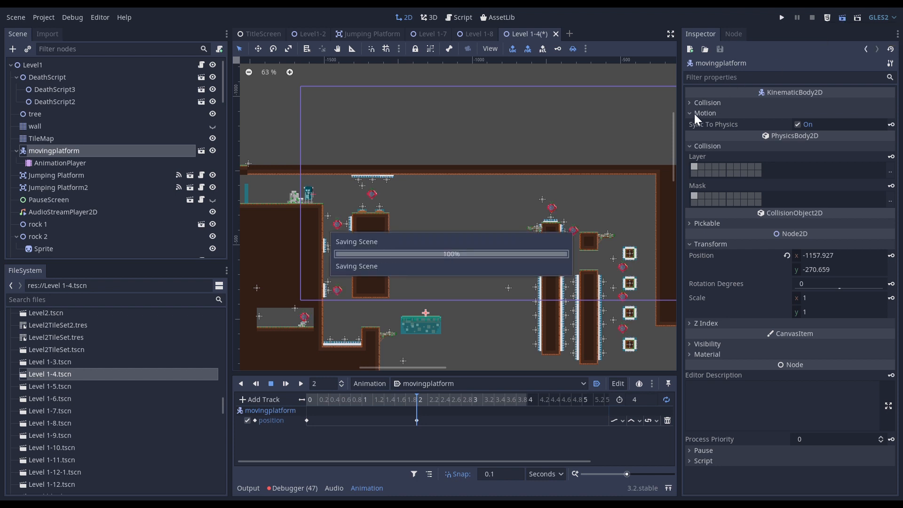
Run the level scene so the platform is shown moving in game
left_click(781, 17)
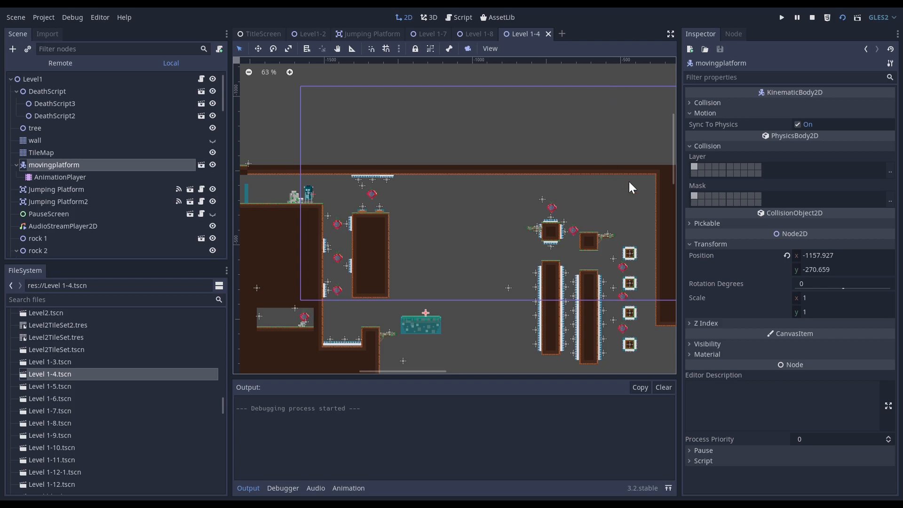
left_click(781, 17)
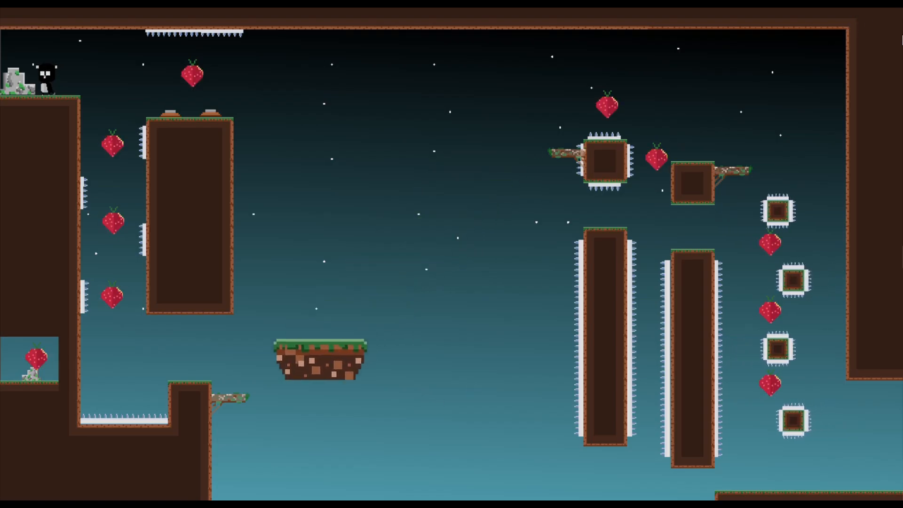